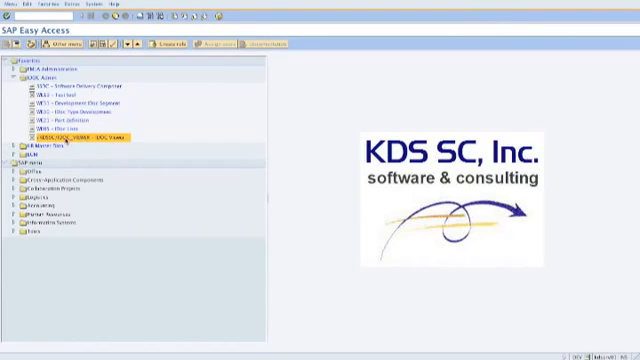
# - Launch the ADP Master Data IDoc viewer report listing employee wage type records
pyautogui.doubleClick(80, 132)
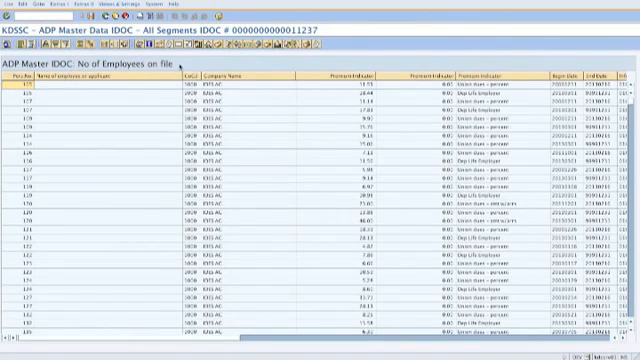
# - Add a grand total on the amount column and review the totaled wage type list
pyautogui.click(356, 76)
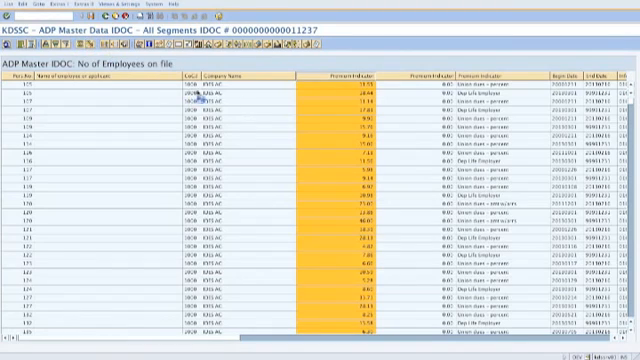
pyautogui.scroll(-3)
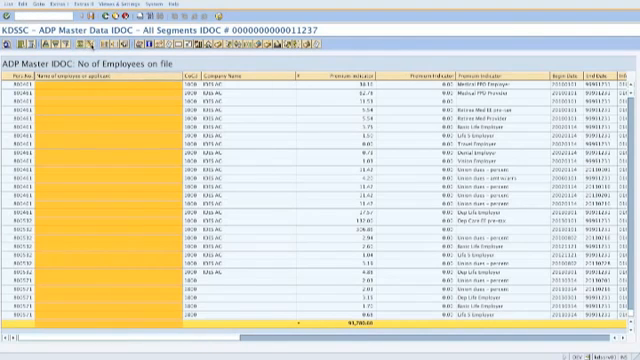
pyautogui.moveTo(128, 120)
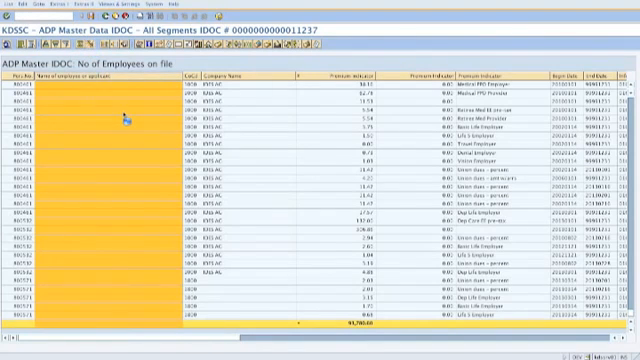
pyautogui.scroll(-3)
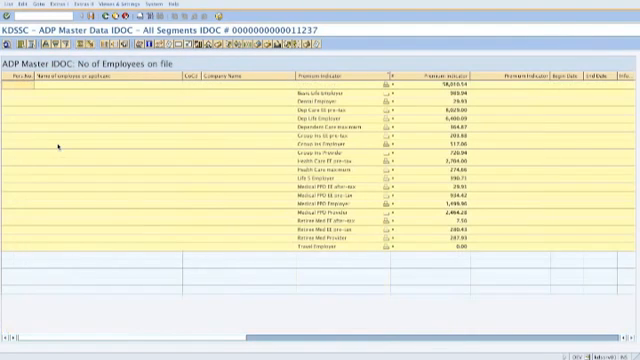
# - Review the wage type amounts subtotaled by wage type description
pyautogui.scroll(-3)
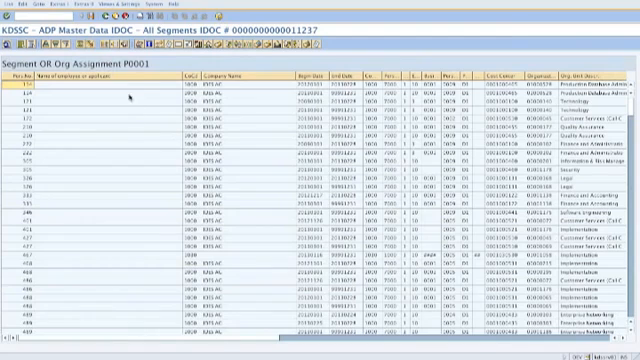
pyautogui.moveTo(524, 112)
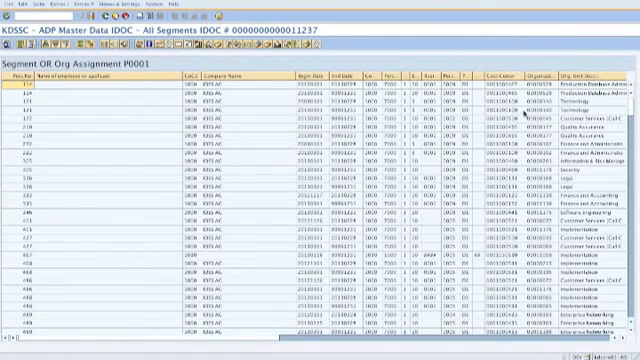
# - Display the Org Assignment P0001 segment records for the employees
pyautogui.click(88, 10)
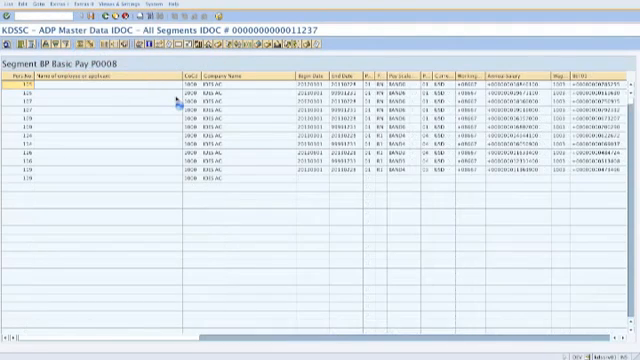
# - Review the Basic Pay P0008 segment list of employee pay records
pyautogui.scroll(-3)
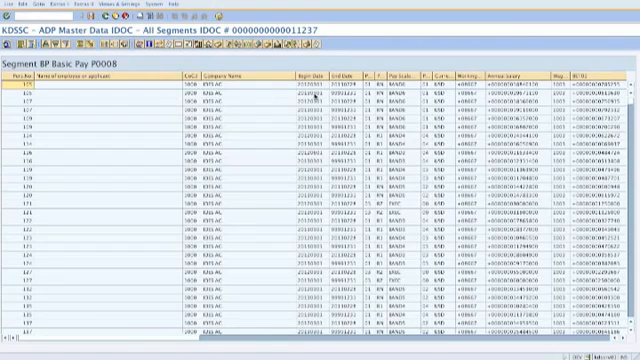